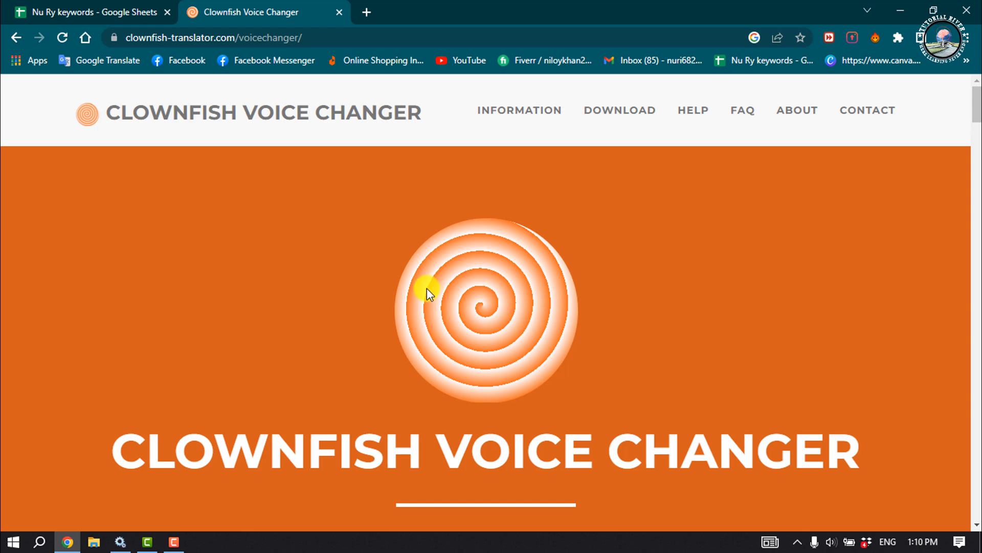
pyautogui.moveTo(575, 186)
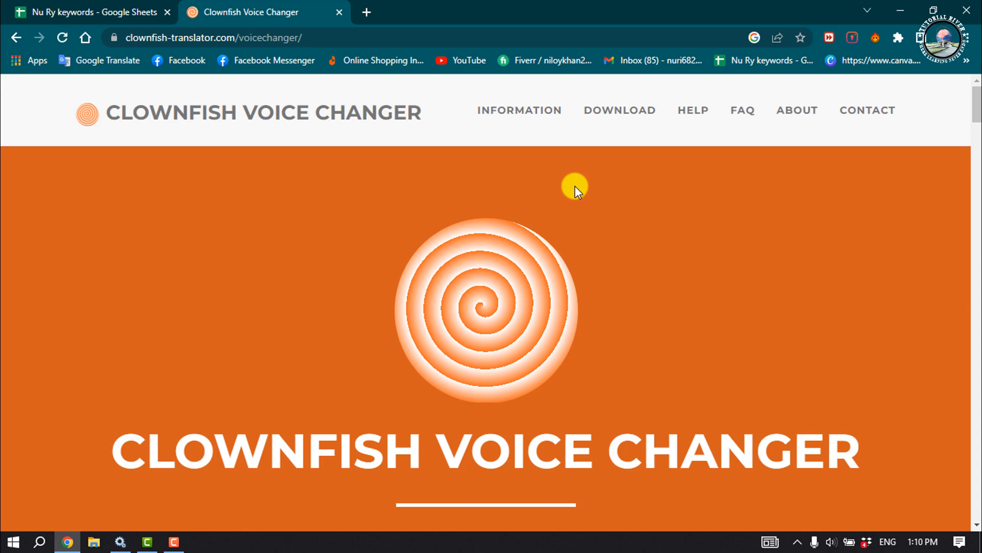
# Reach the Download V1.75 page via the header DOWNLOAD link, dismissing the ad popup
pyautogui.click(614, 109)
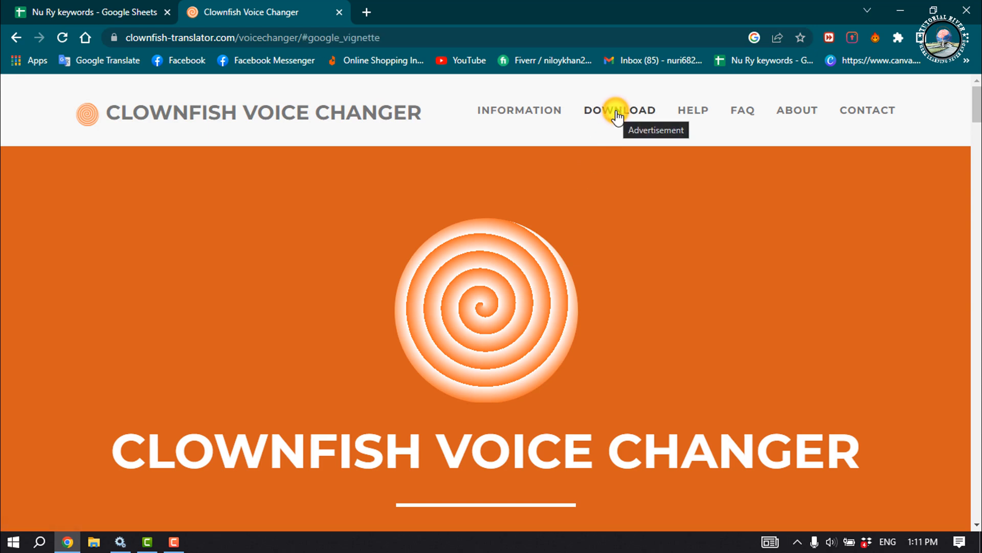
pyautogui.click(621, 112)
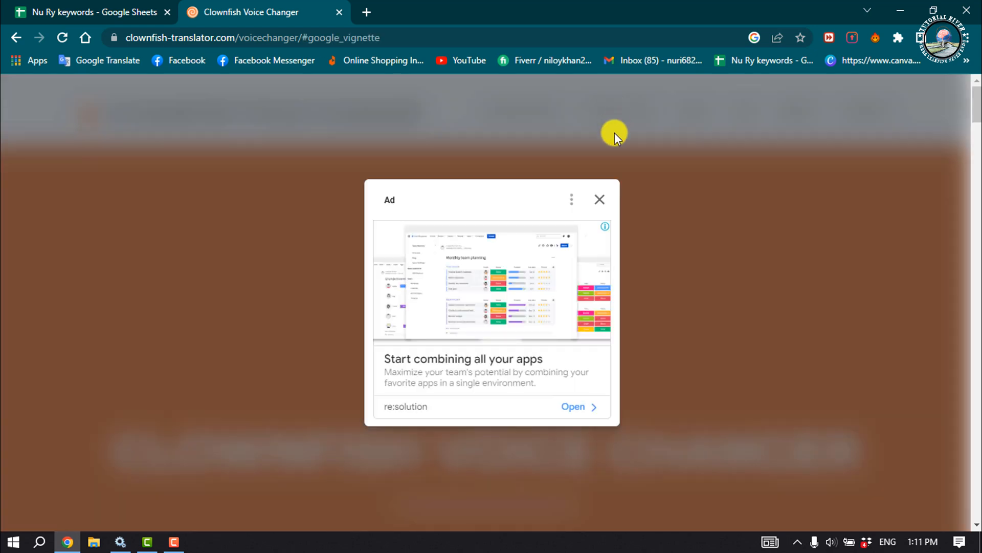
pyautogui.click(600, 198)
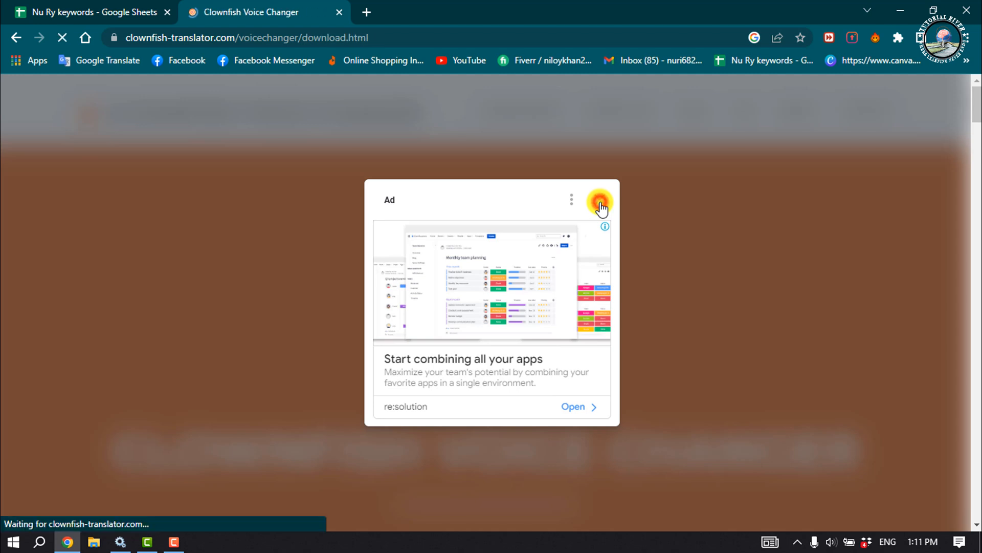
pyautogui.click(598, 201)
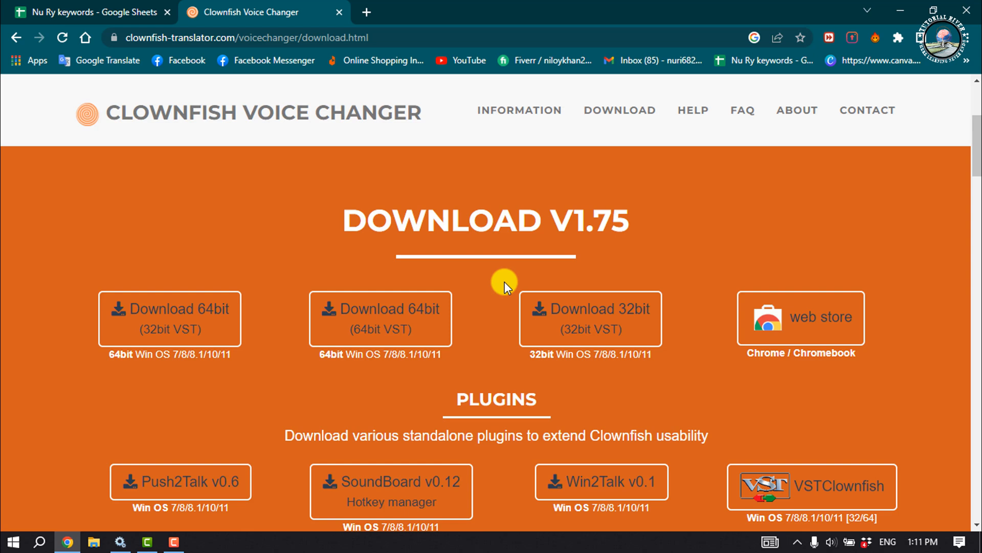
pyautogui.moveTo(259, 221)
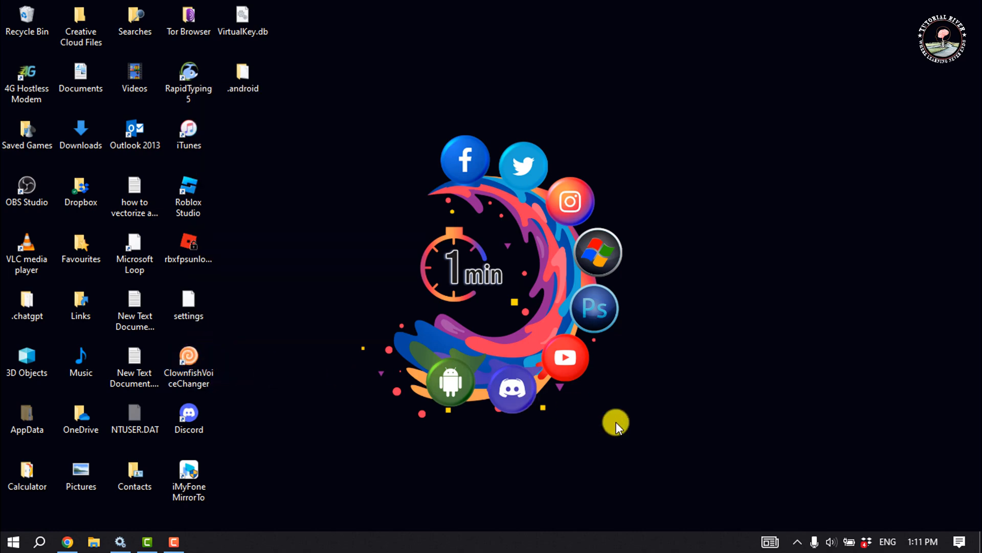
pyautogui.moveTo(798, 542)
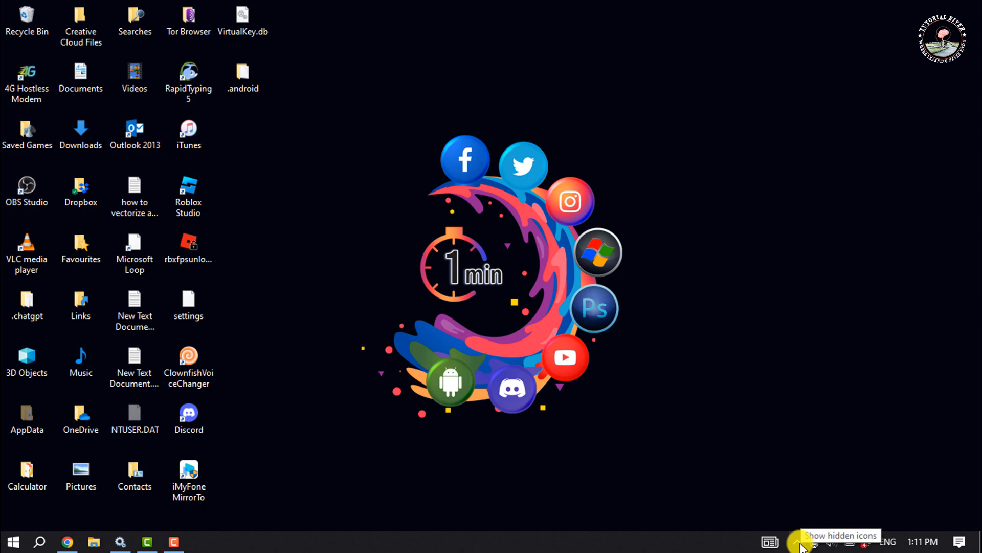
# Launch Set Voice Changer from the Clownfish tray icon and nudge the dashboard right
pyautogui.click(798, 548)
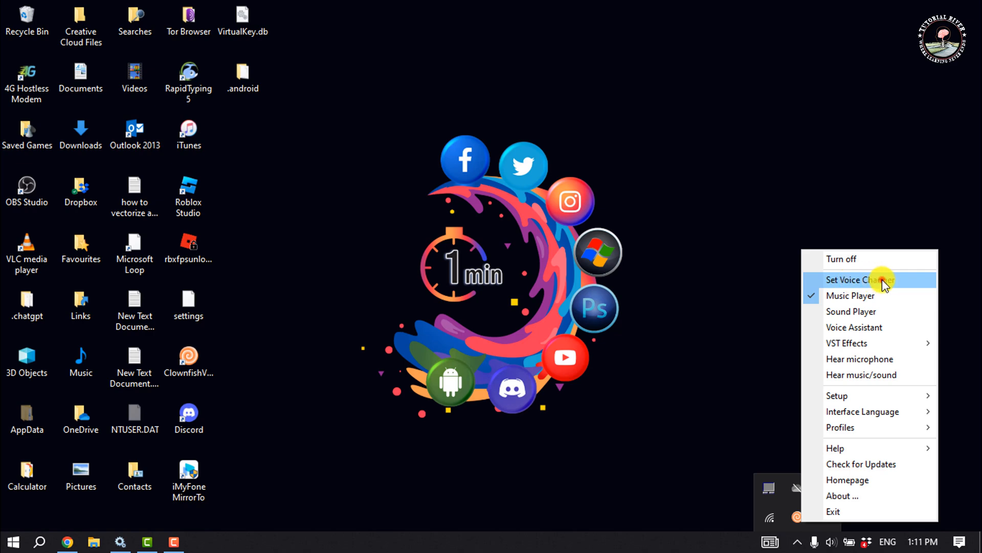
pyautogui.click(865, 279)
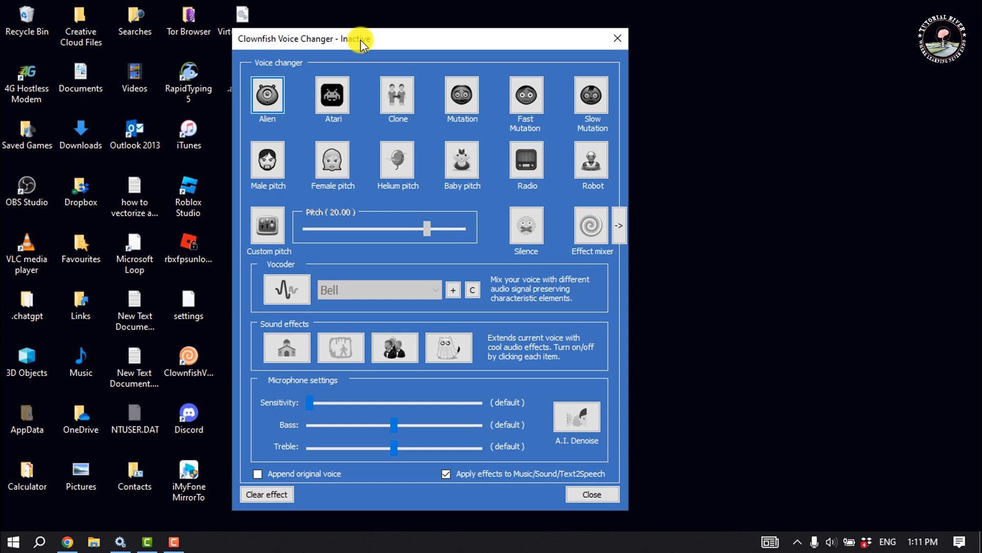
pyautogui.moveTo(357, 38); pyautogui.dragTo(392, 33)
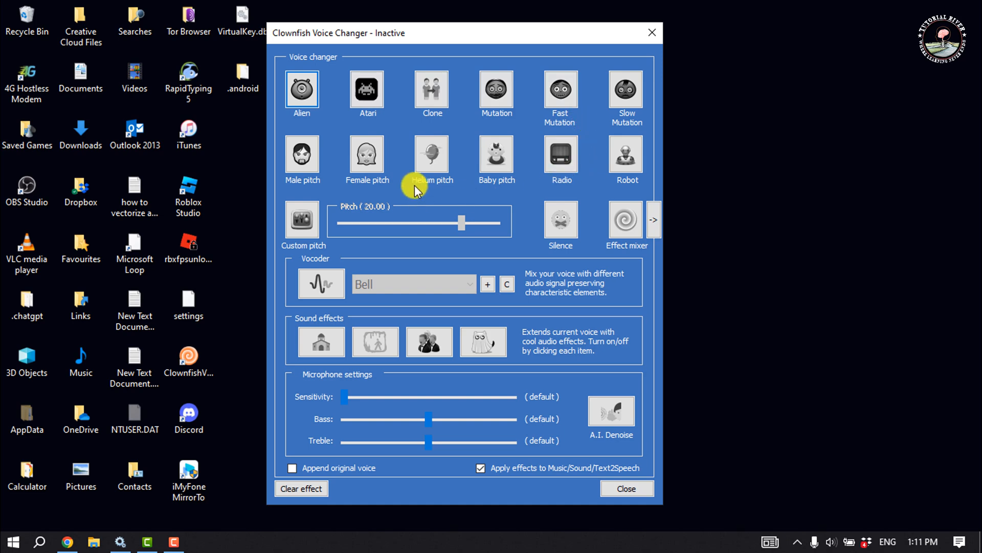
pyautogui.moveTo(797, 541)
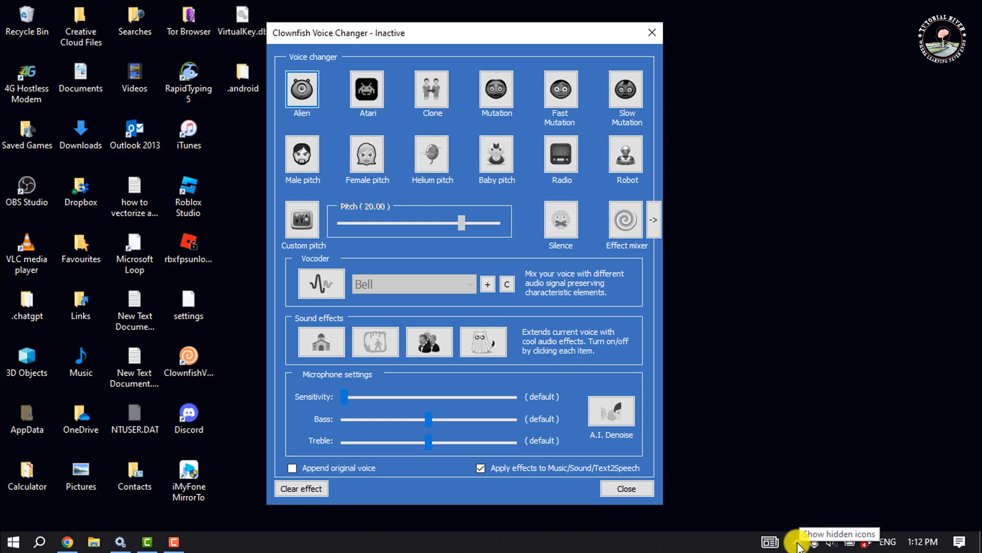
# Choose Microphone (USB PnP Audio Device) under Setup > Microphone in the tray menu
pyautogui.click(797, 542)
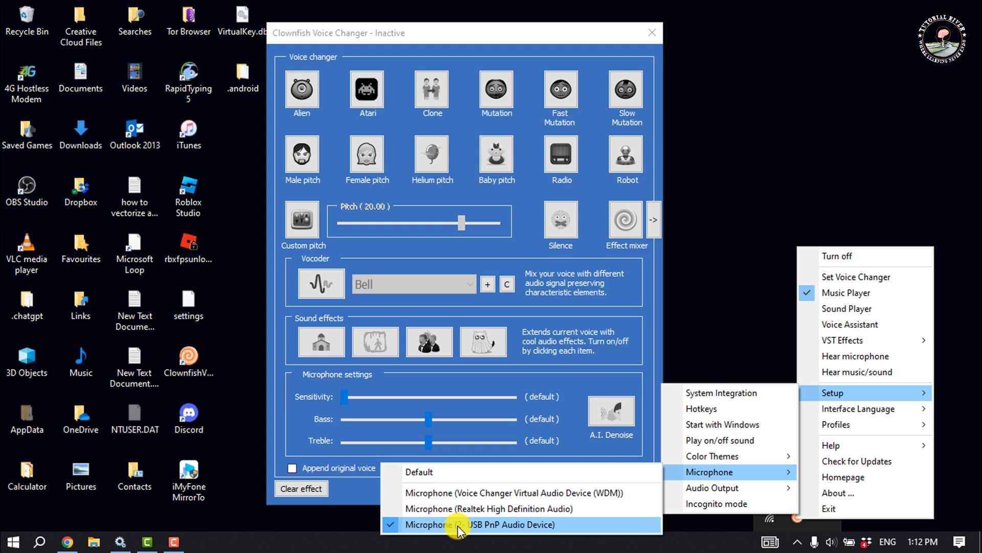
pyautogui.click(481, 538)
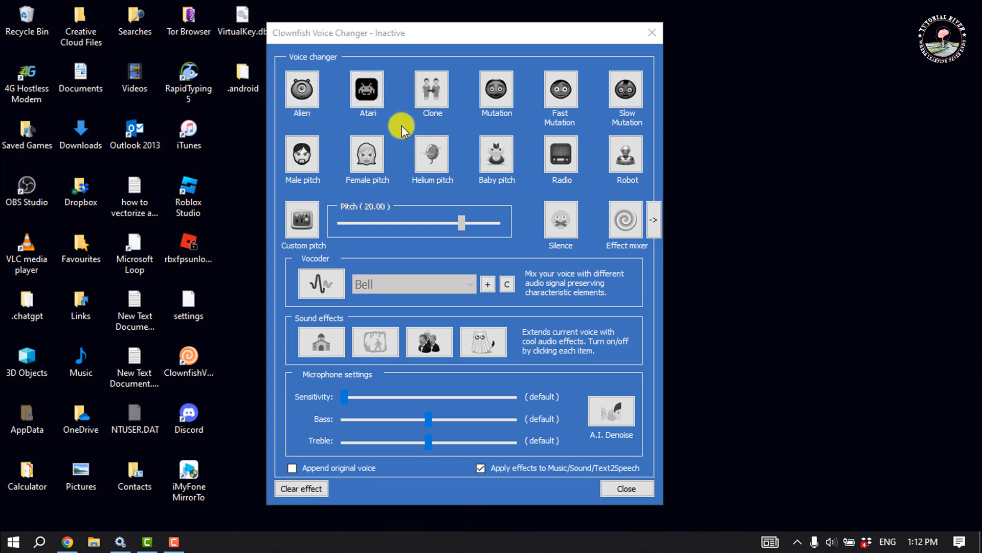
pyautogui.click(301, 88)
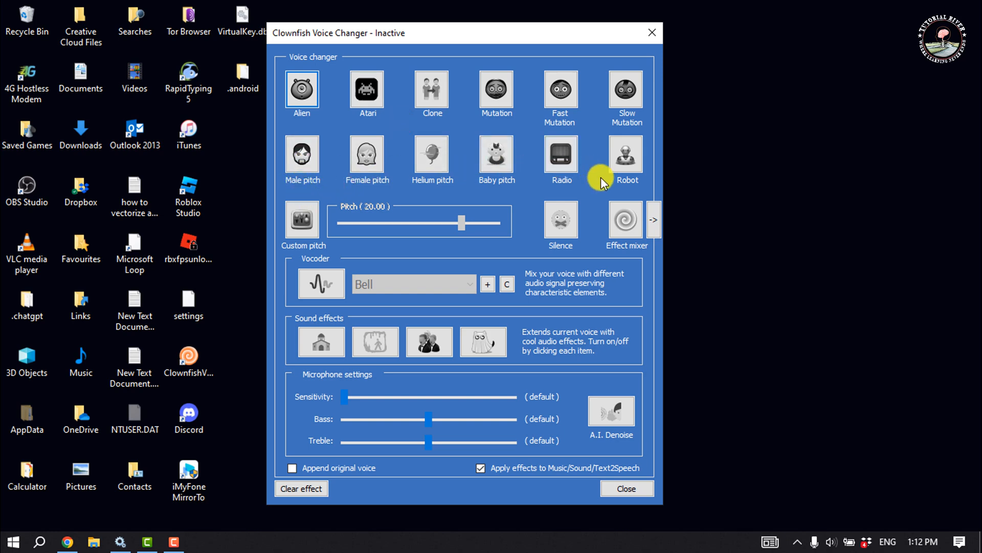
pyautogui.click(626, 153)
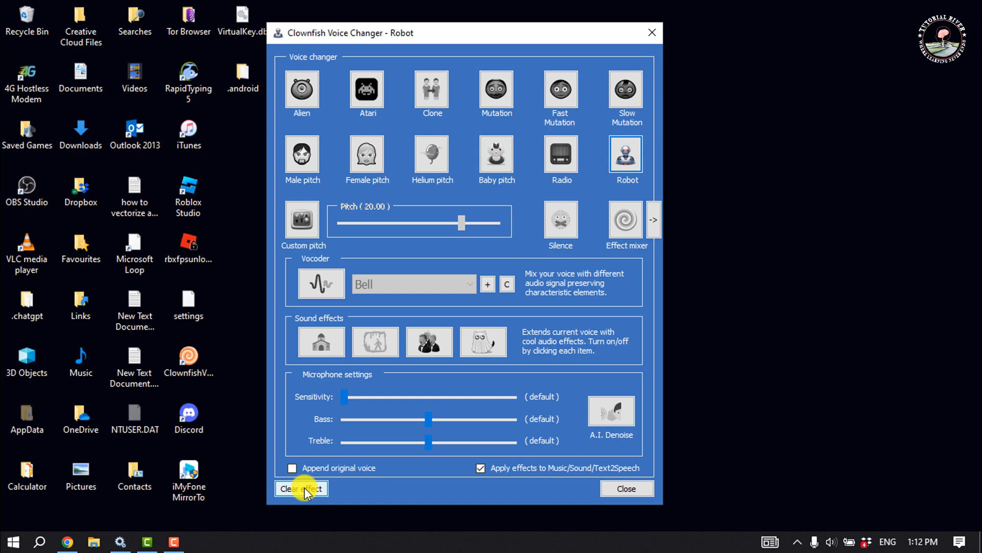
pyautogui.click(300, 488)
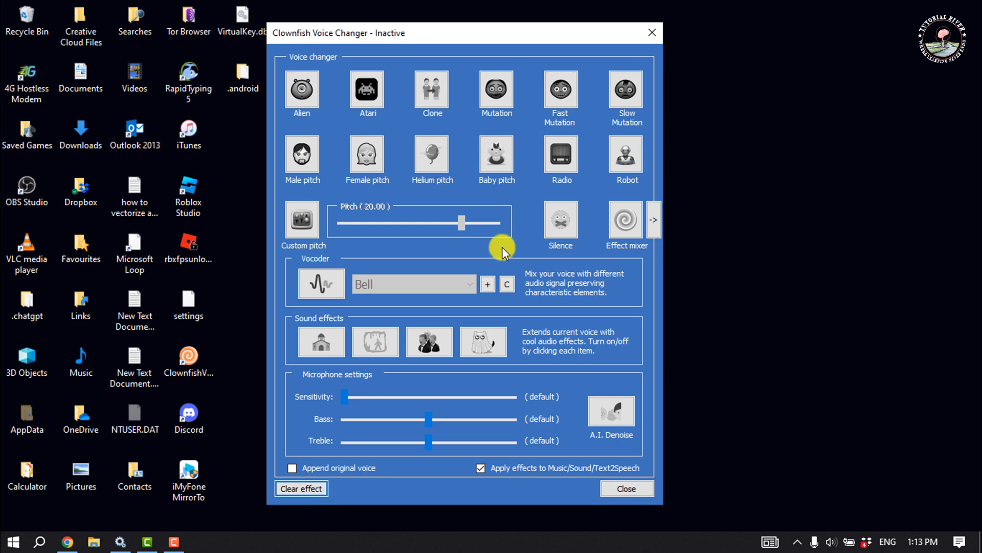
pyautogui.click(496, 155)
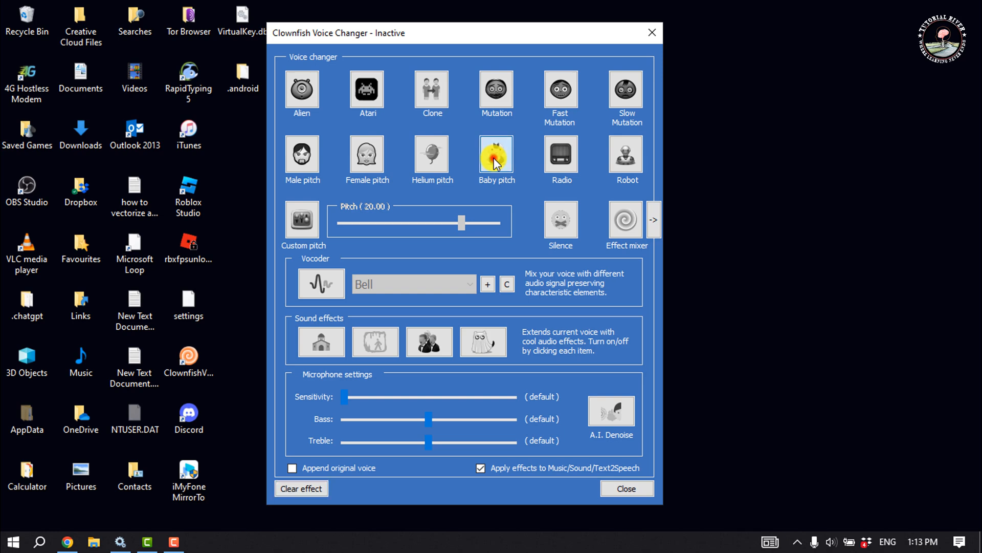
pyautogui.click(497, 155)
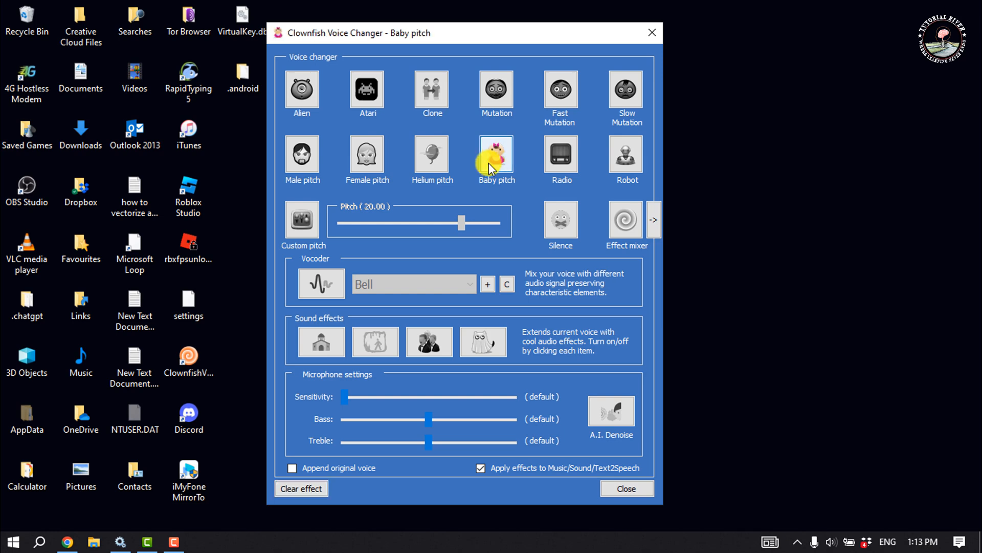
pyautogui.click(301, 488)
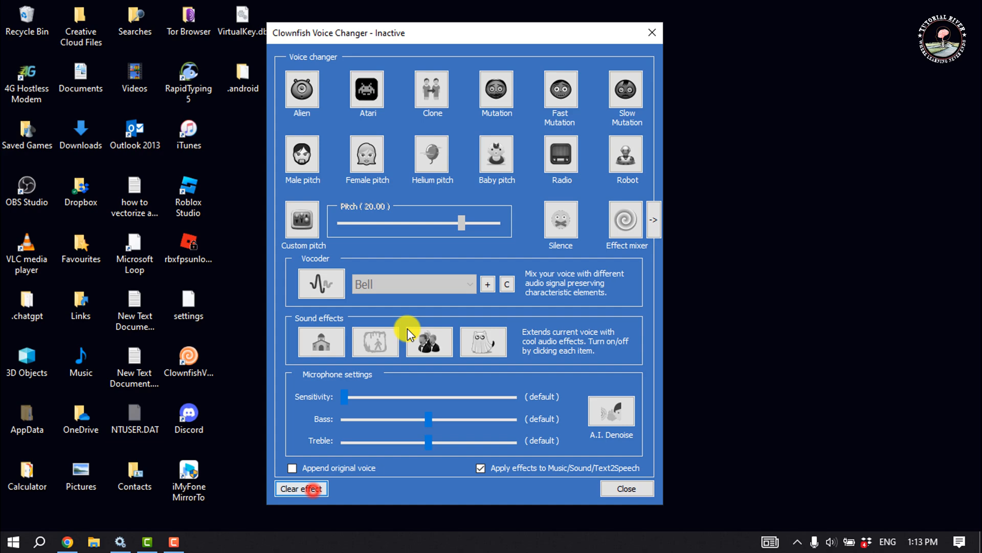